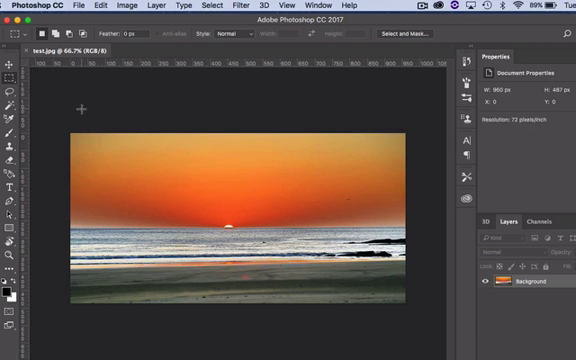
# Select the whole sunset beach photo with Cmd+A.
pyautogui.press('cmd+a')
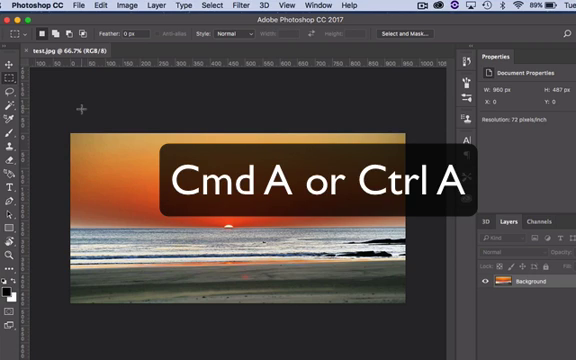
pyautogui.press('Cmd+A')
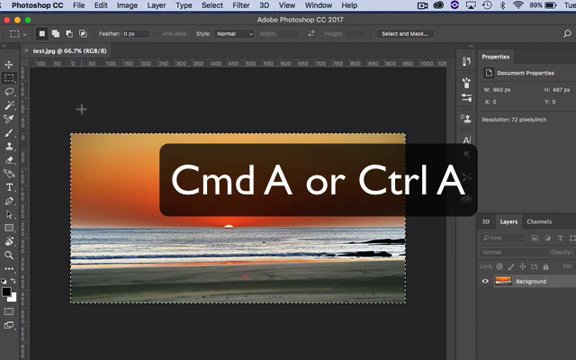
pyautogui.press('Cmd+A')
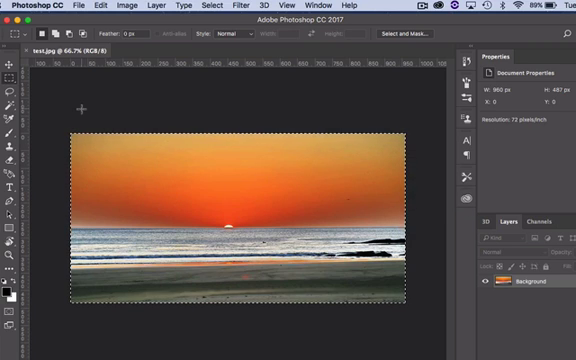
# Feather the selection and mask the photo over a white background layer.
pyautogui.click(208, 8)
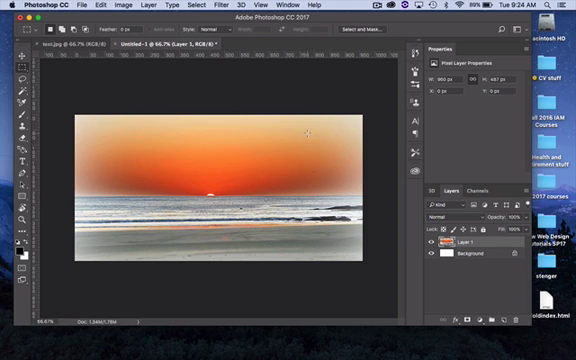
# Save the white-vignetted sunset image as a PNG via Save As.
pyautogui.click(66, 8)
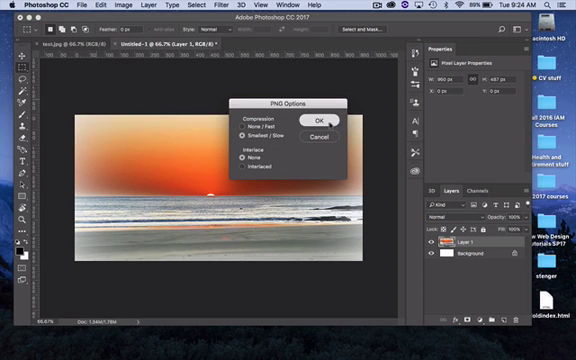
pyautogui.click(322, 120)
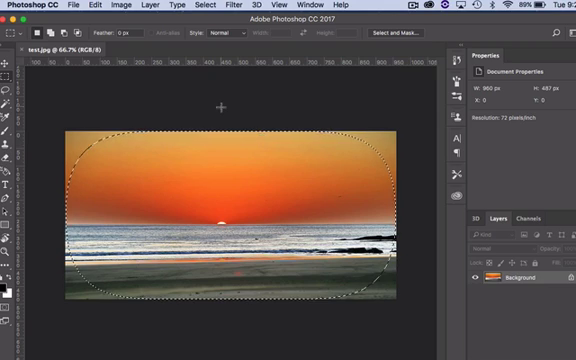
pyautogui.moveTo(92, 144)
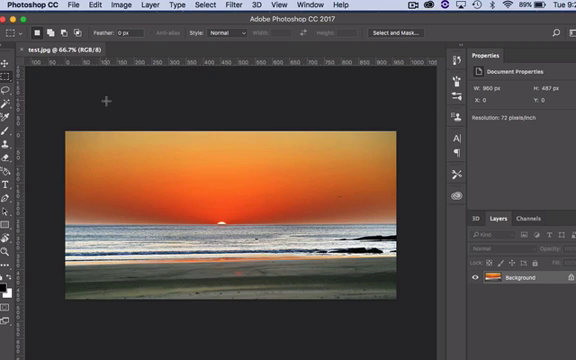
# Select all, convert it to a Border selection along the edges, and invert it.
pyautogui.press('cmd+a')
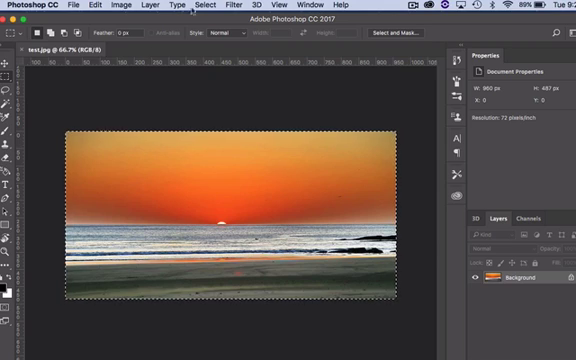
pyautogui.click(204, 6)
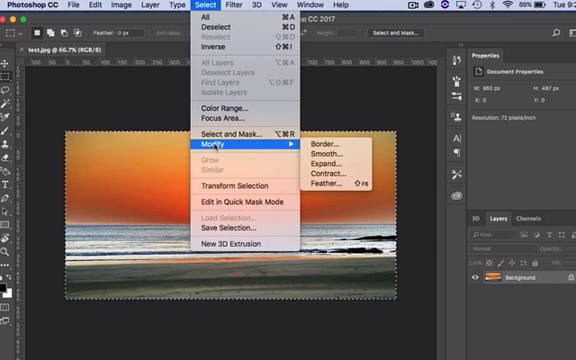
pyautogui.moveTo(324, 148)
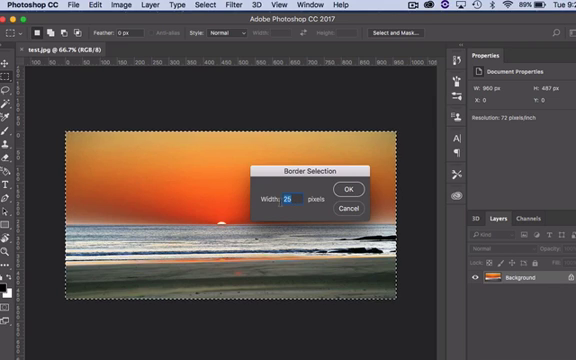
pyautogui.click(352, 188)
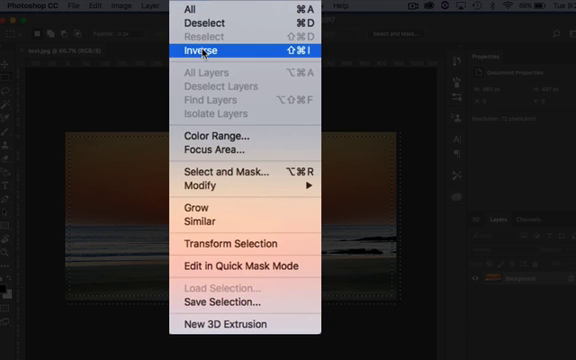
pyautogui.click(204, 48)
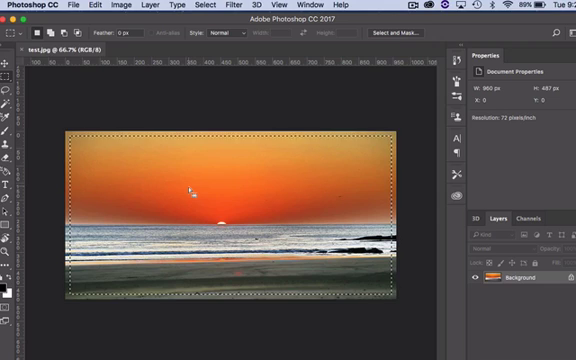
pyautogui.moveTo(304, 148)
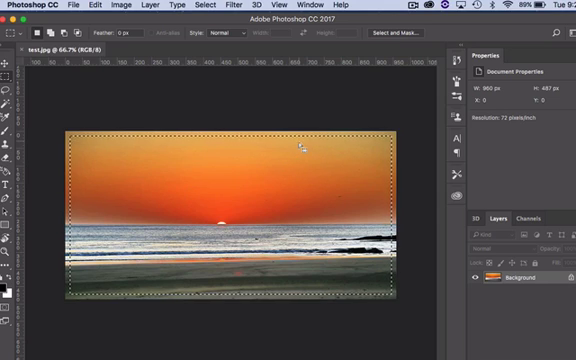
# Reopen the Select menu to refine the inverted edge-band selection.
pyautogui.click(202, 8)
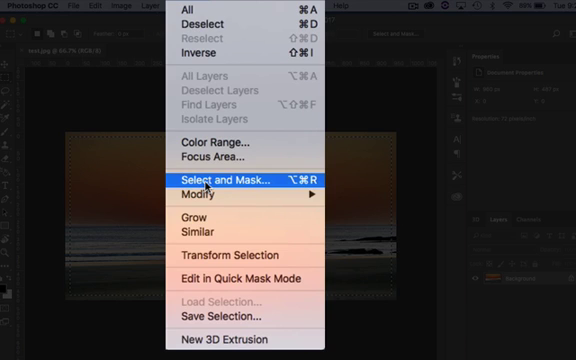
# Raise the Feather slider in Select and Mask to soften the selection edge.
pyautogui.click(230, 180)
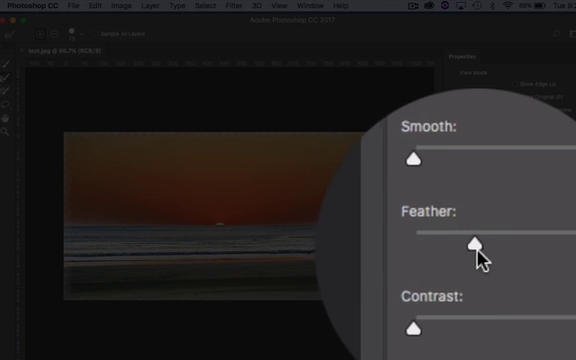
pyautogui.moveTo(478, 238); pyautogui.dragTo(478, 238)
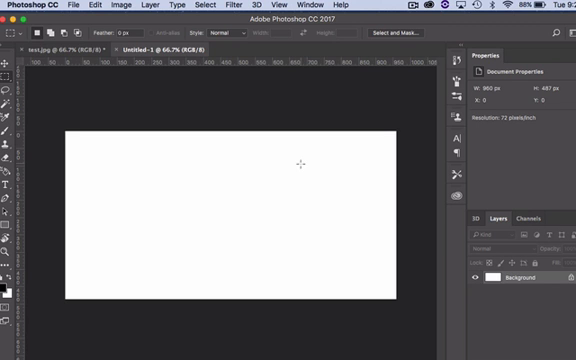
pyautogui.moveTo(142, 152)
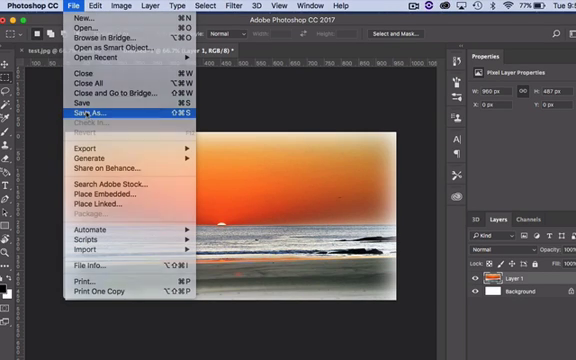
# Save the second white-edged sunset composite as a PNG file.
pyautogui.click(72, 124)
pyautogui.write('test2.psd')
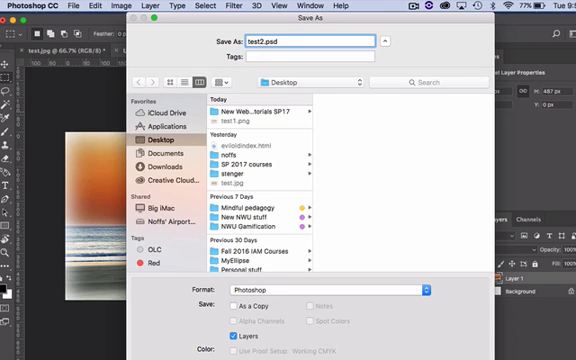
pyautogui.click(316, 292)
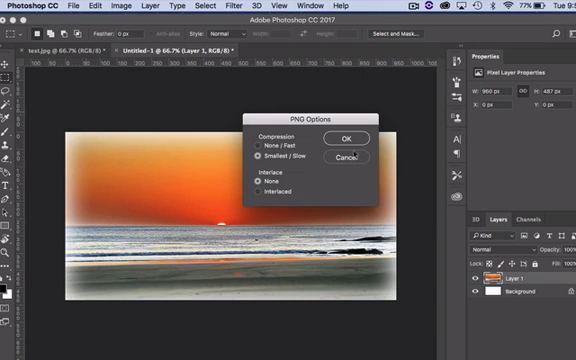
pyautogui.click(348, 138)
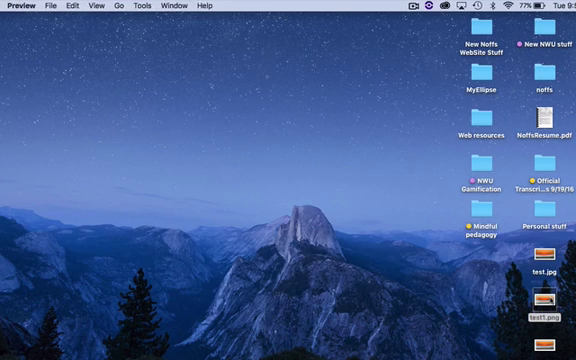
# View the saved sunset PNG in Preview from the desktop.
pyautogui.doubleClick(526, 300)
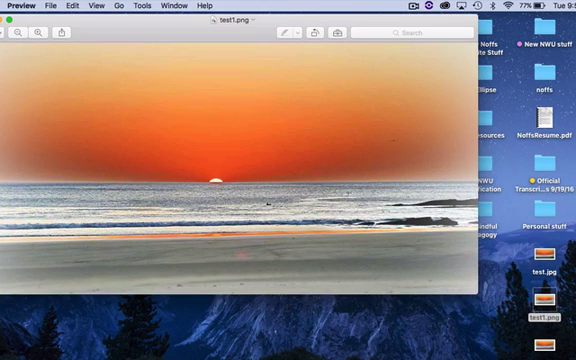